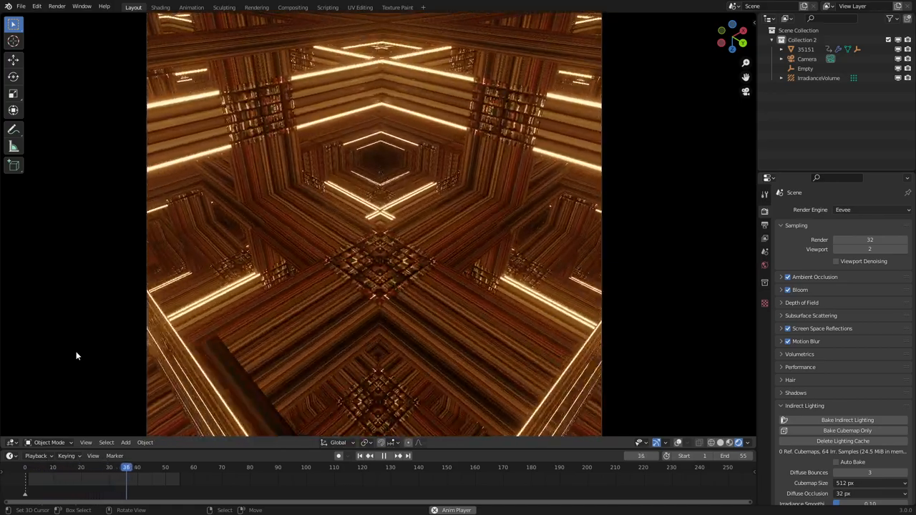
# Step: Play back the finished glowing tunnel render, then start a fresh empty scene
pyautogui.click(383, 455)
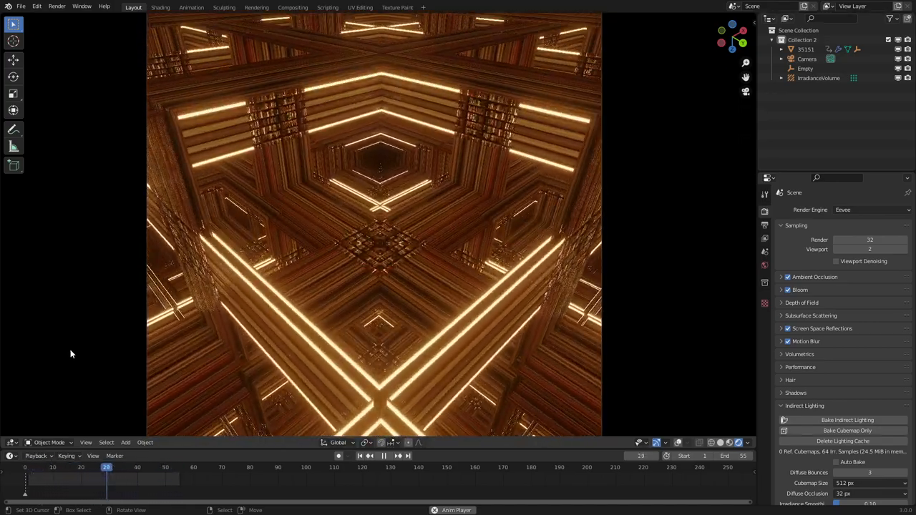
pyautogui.click(161, 7)
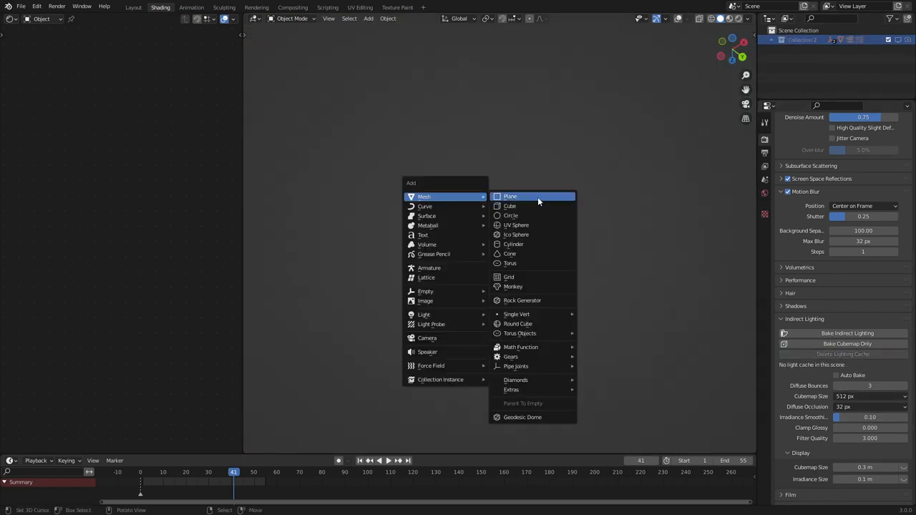
# Step: Add a plane and wire a bookshelf Image Texture into its material's Base Color
pyautogui.click(510, 196)
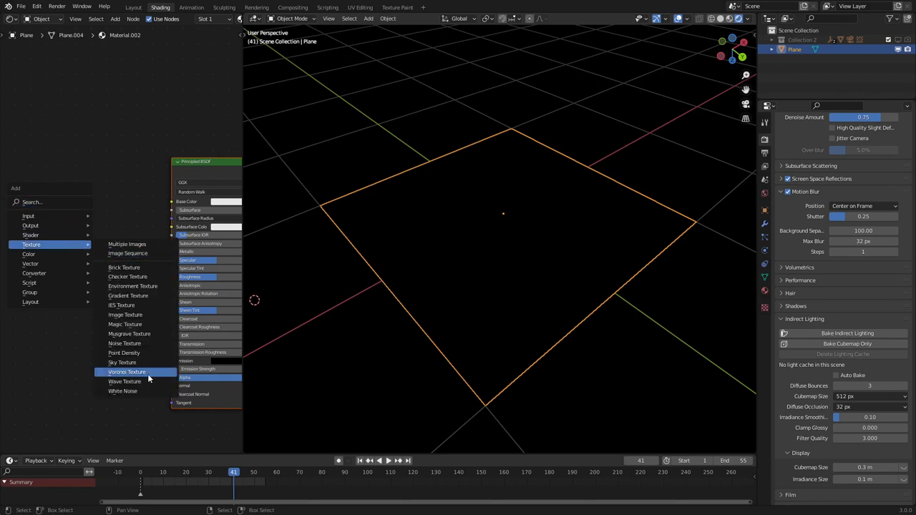
pyautogui.moveTo(128, 295)
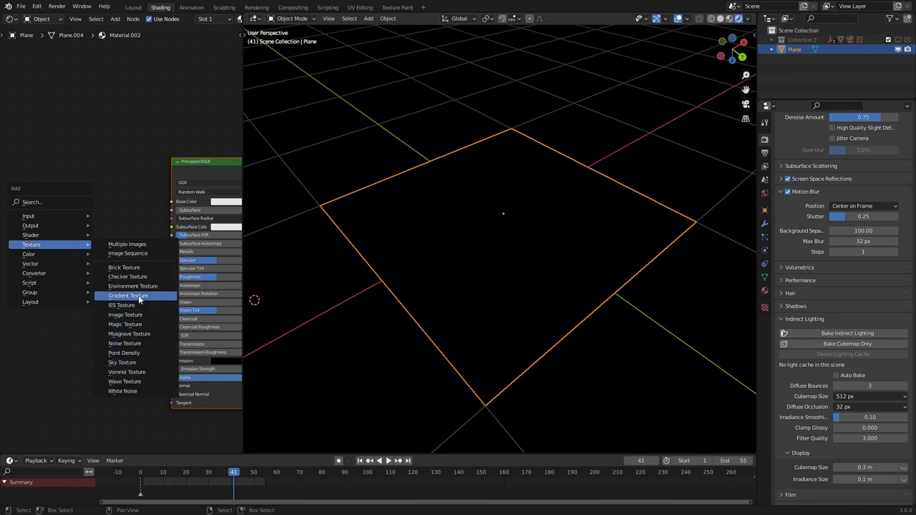
pyautogui.moveTo(125, 314)
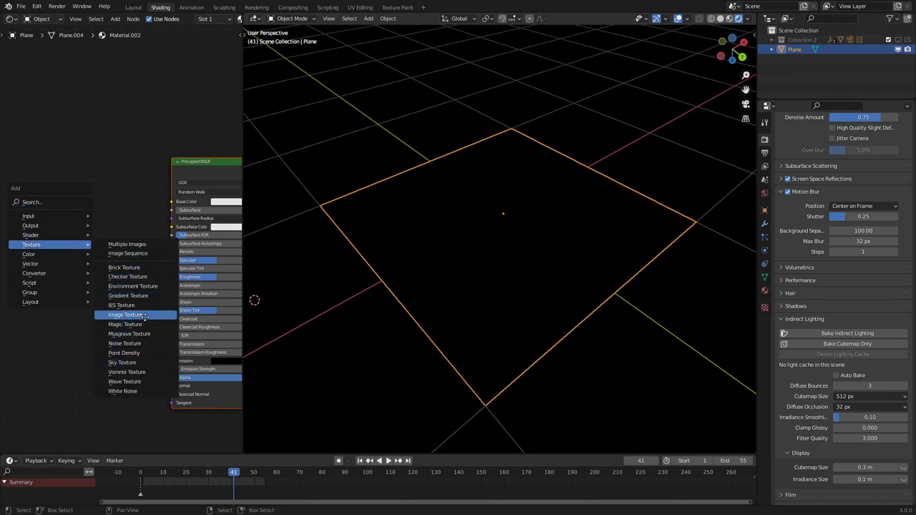
pyautogui.click(126, 314)
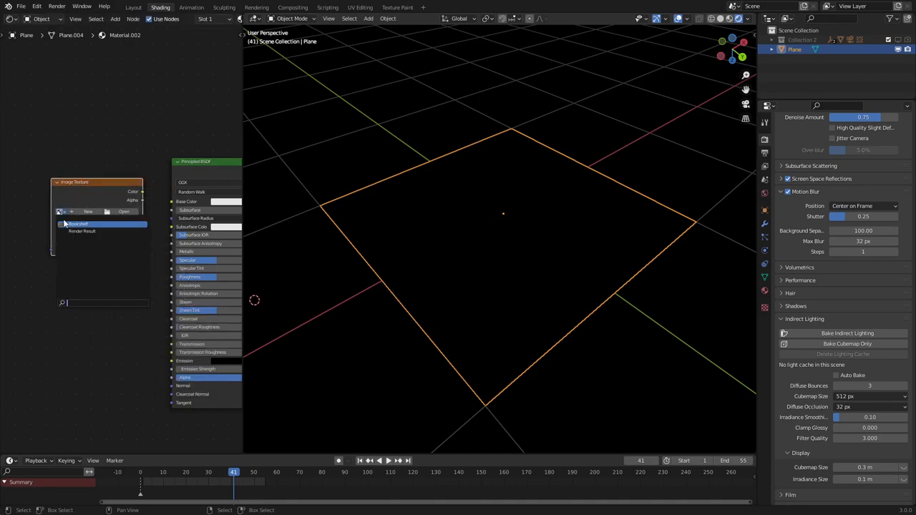
pyautogui.click(79, 223)
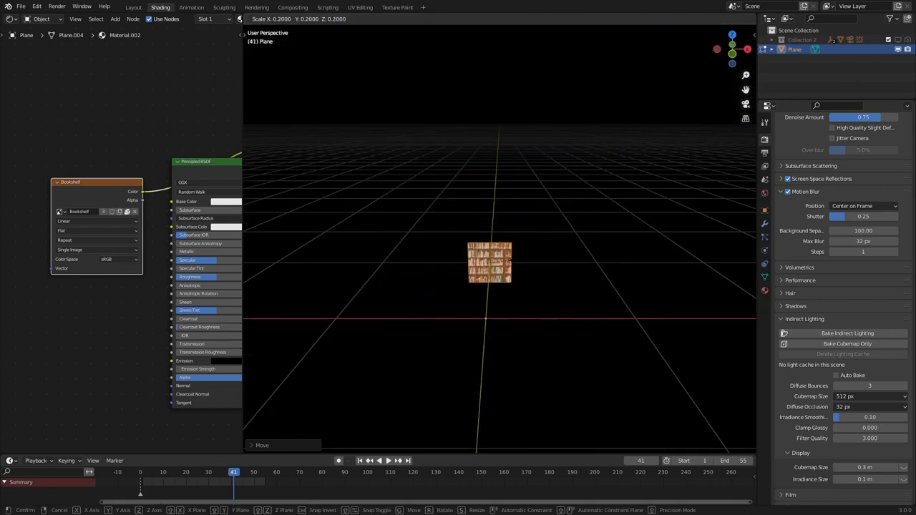
# Step: In Edit Mode from front view, extrude the plane's edges into a bent, crossing shelf strip
pyautogui.press('Tab')
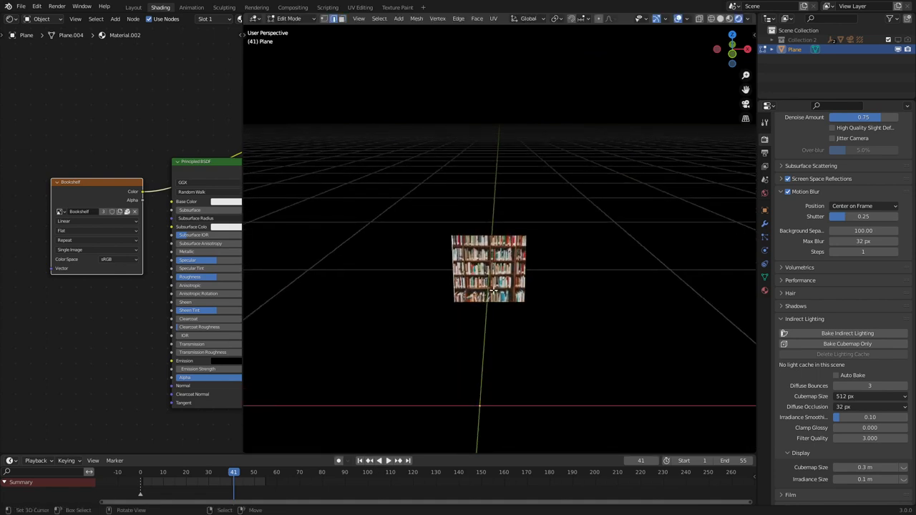
pyautogui.press('KP_1')
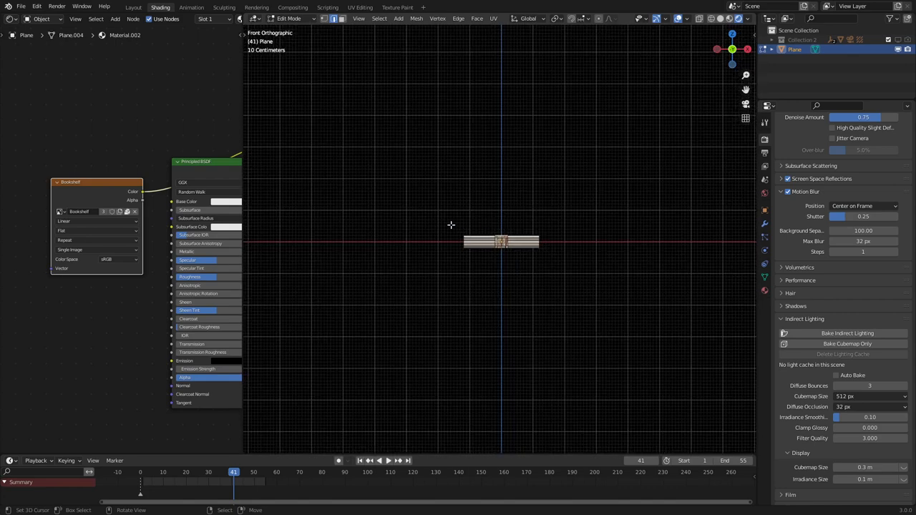
pyautogui.moveTo(532, 229)
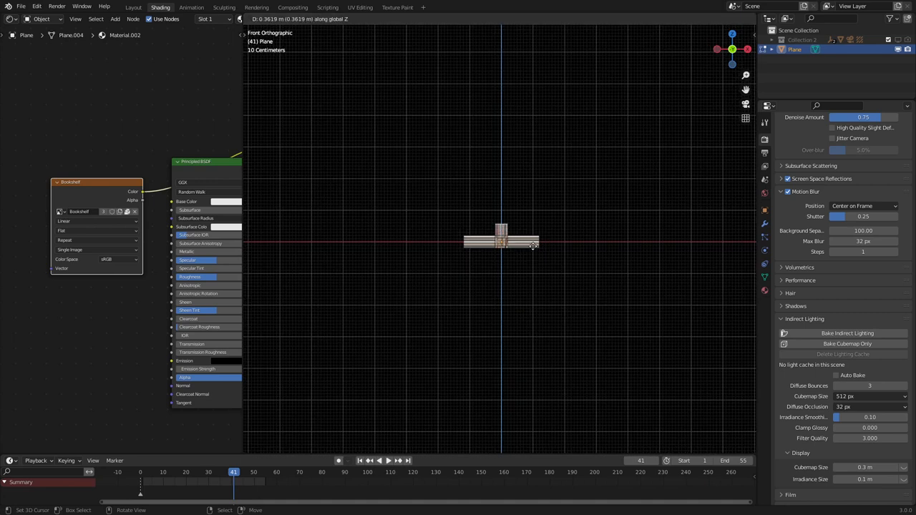
pyautogui.press('Tab')
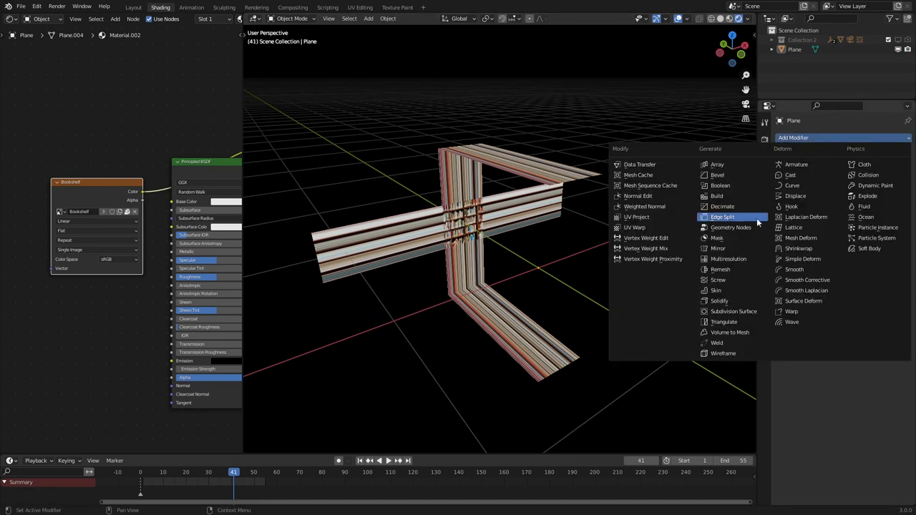
# Step: Add a Mirror modifier and a Plain Axes empty, using the empty as the mirror center
pyautogui.click(718, 249)
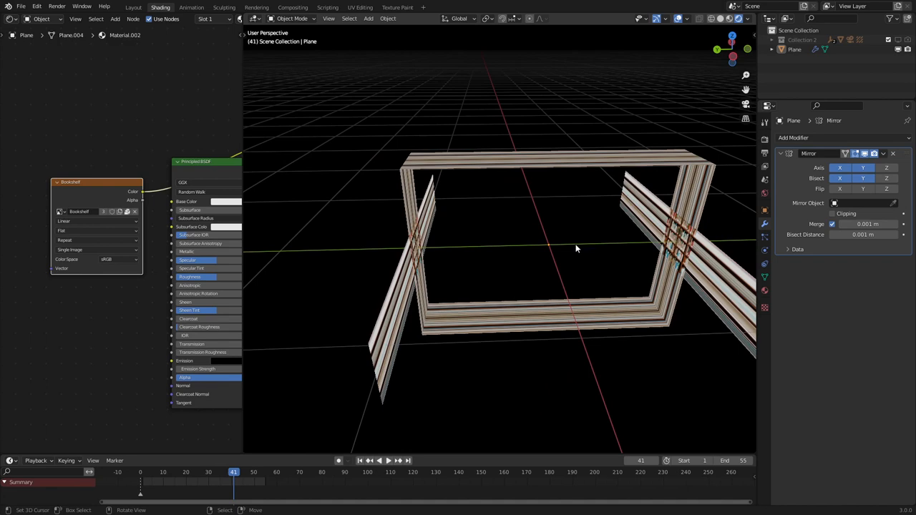
pyautogui.moveTo(665, 245)
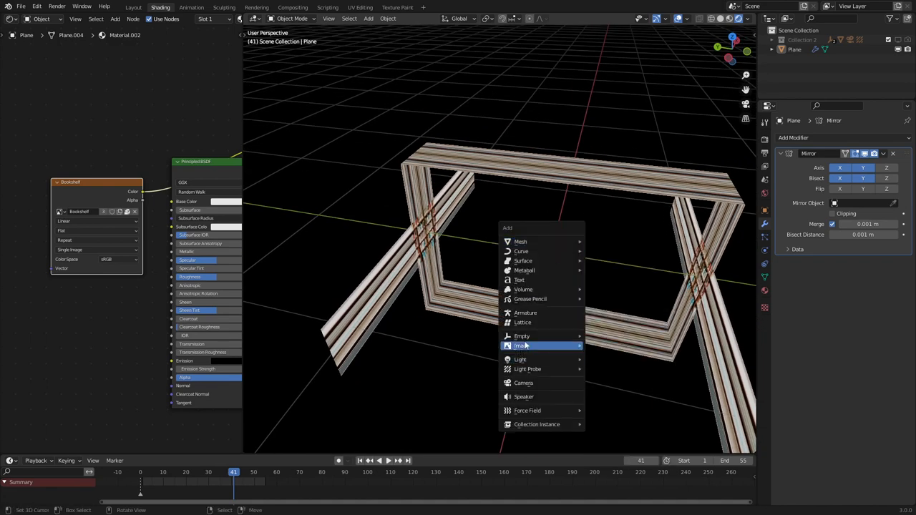
pyautogui.moveTo(521, 336)
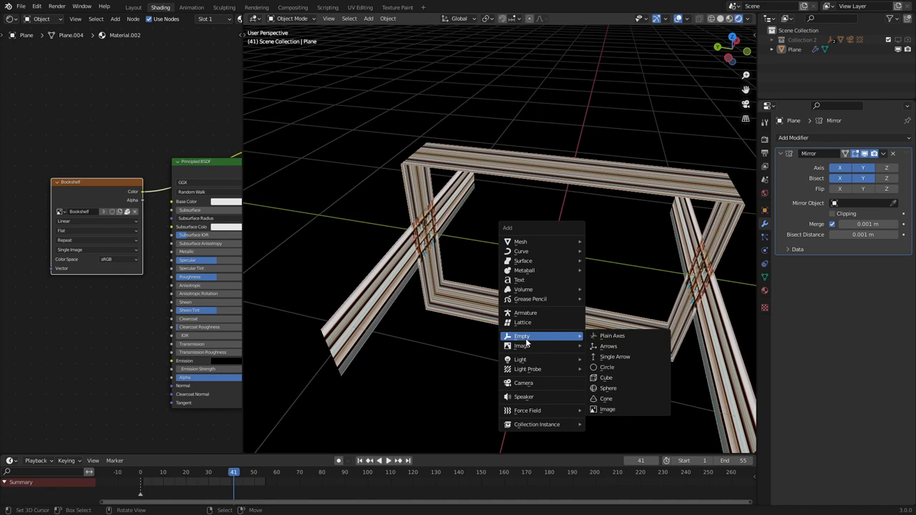
pyautogui.click(612, 334)
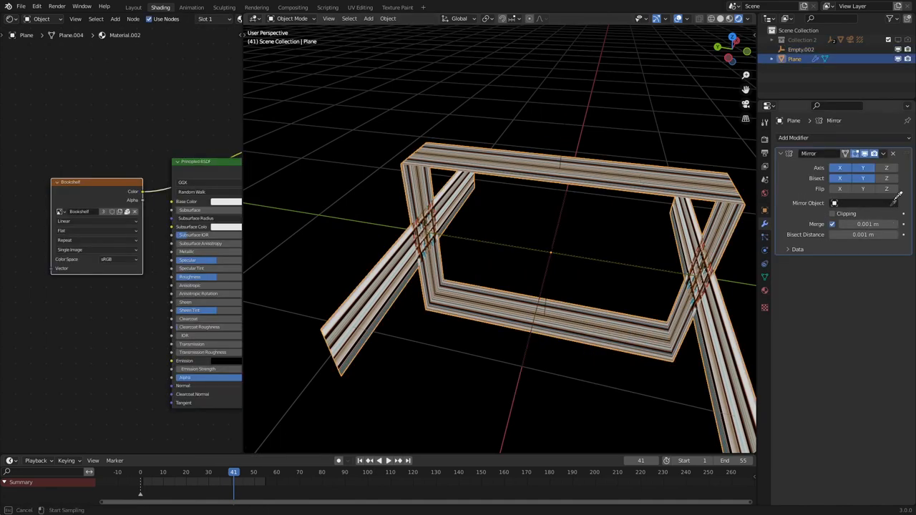
pyautogui.click(858, 203)
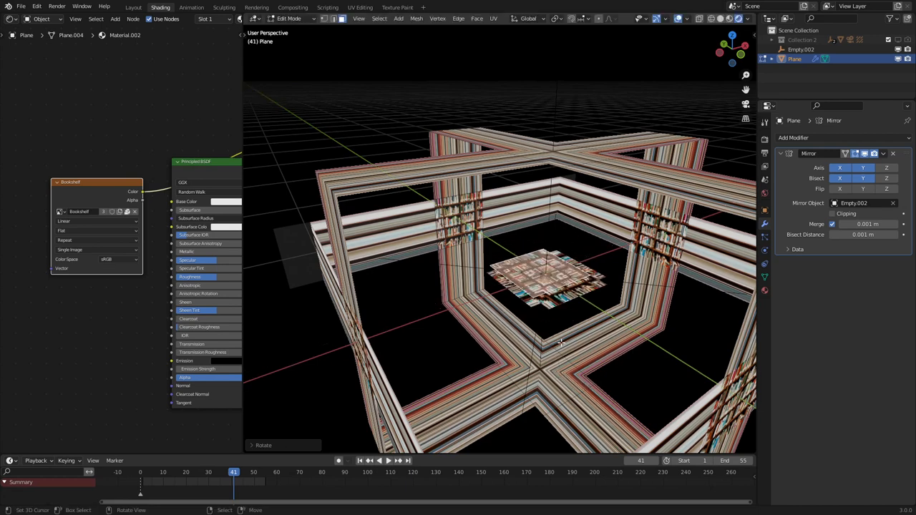
# Step: Move the frame's vertices to enlarge the mirrored shelves into a larger square frame
pyautogui.press('g')
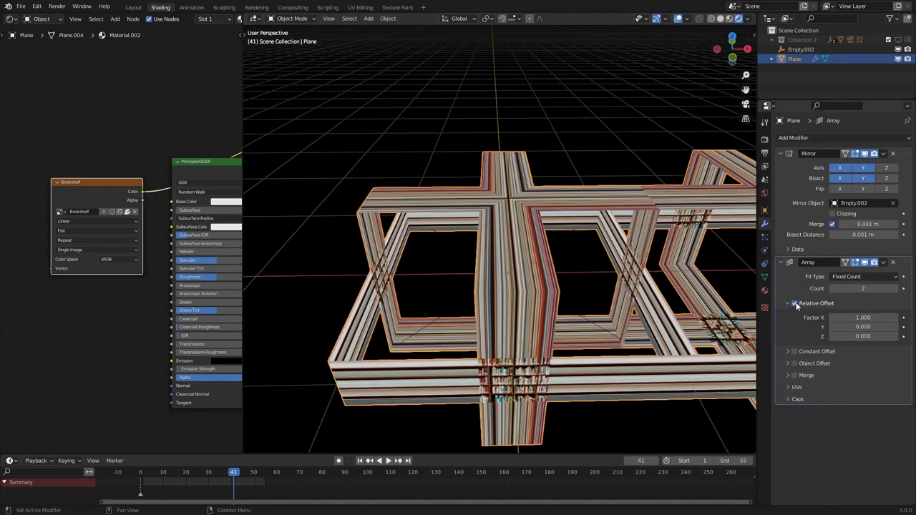
# Step: Set the Array modifier to Constant Offset 2 m with Count 10, no relative offset
pyautogui.click(793, 304)
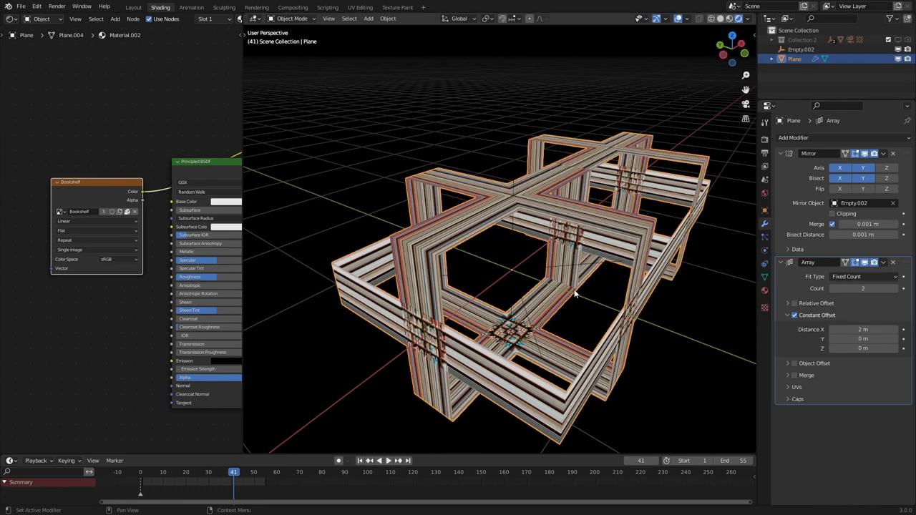
pyautogui.moveTo(572, 294); pyautogui.dragTo(658, 283)
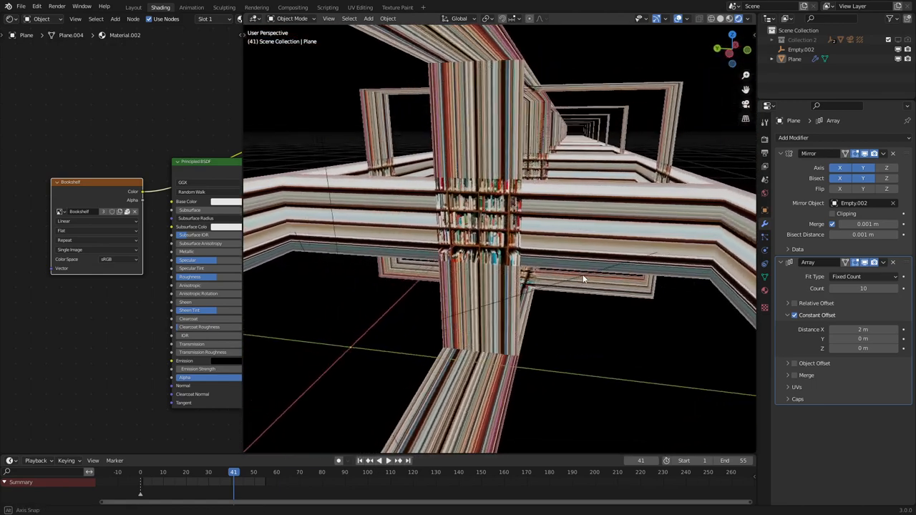
pyautogui.press('Tab')
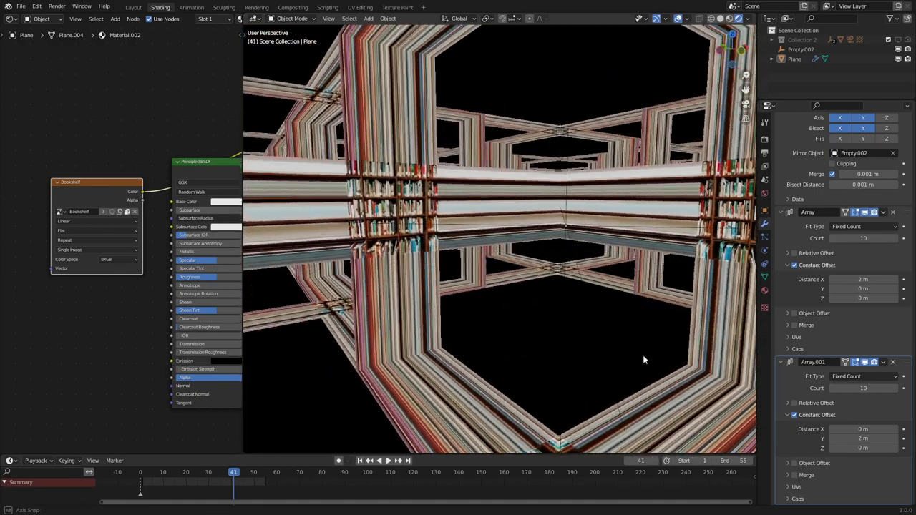
# Step: Add Y and Z Array modifiers, Count 10 each, and rescale the shelf geometry to fit the grid
pyautogui.moveTo(644, 360); pyautogui.dragTo(536, 314)
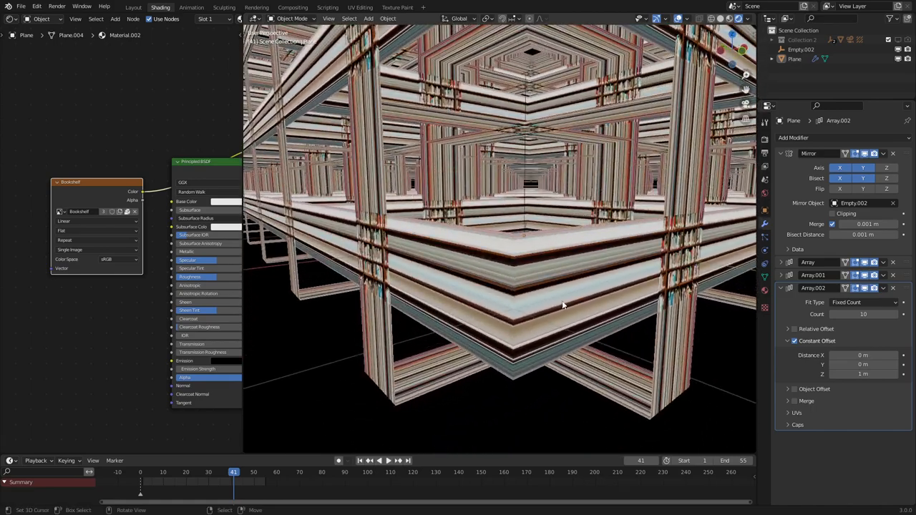
pyautogui.press('s')
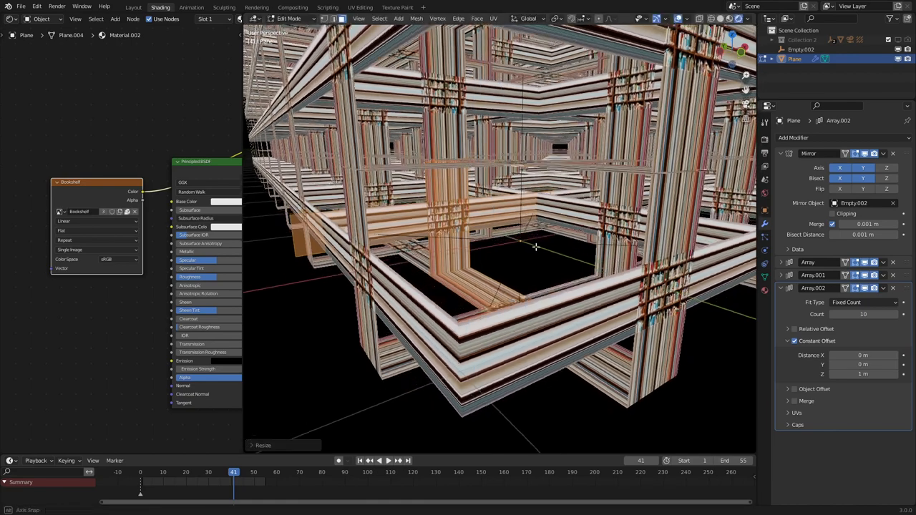
pyautogui.press('s')
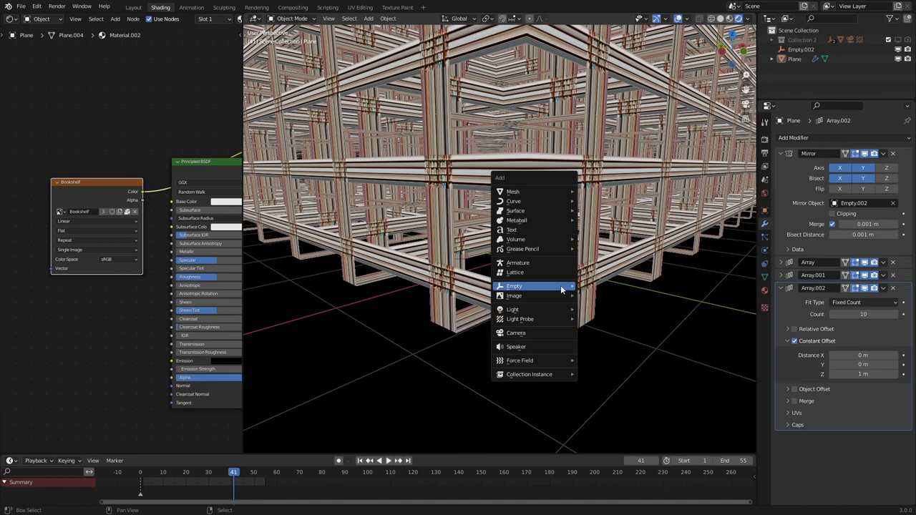
# Step: Add an empty and a camera inside the shelf grid, adjusting the lens to frame the corridor
pyautogui.click(515, 332)
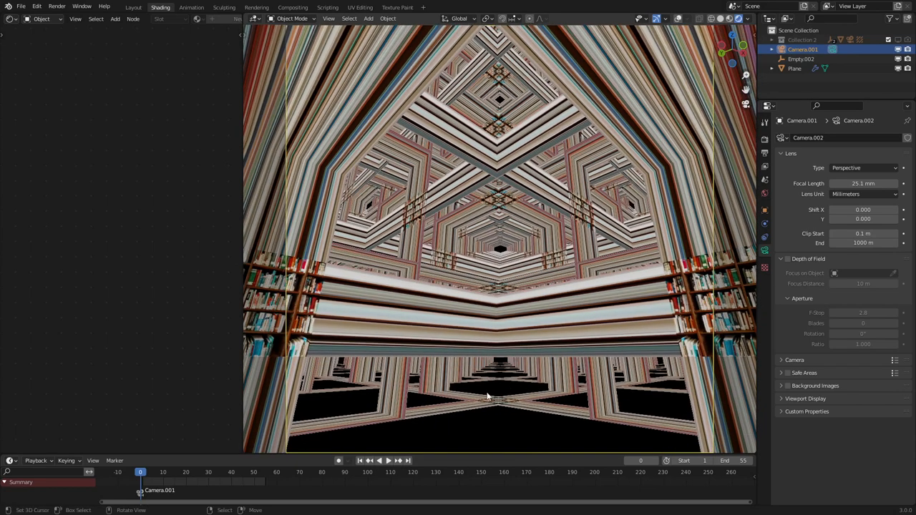
pyautogui.moveTo(861, 183); pyautogui.dragTo(870, 183)
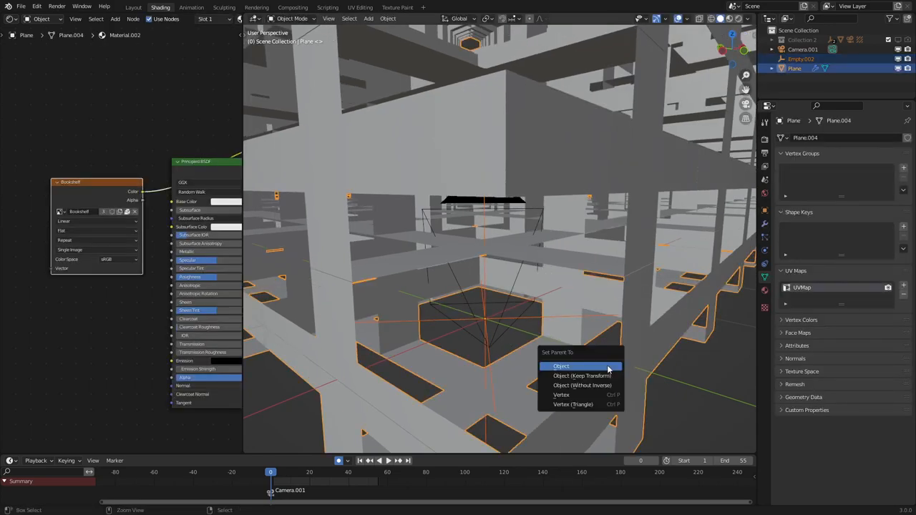
# Step: Parent the camera to the shelves and keyframe the grid shifted one cell at the last frame
pyautogui.click(561, 366)
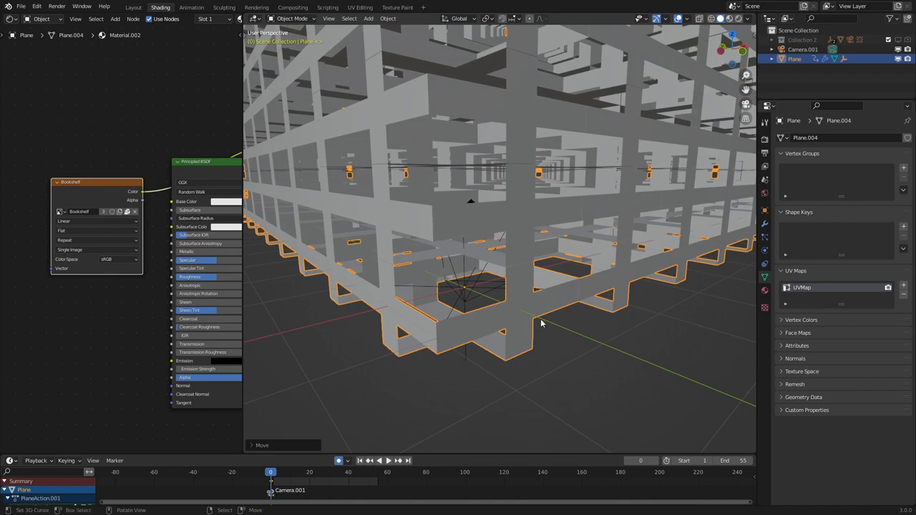
pyautogui.moveTo(540, 323); pyautogui.dragTo(459, 358)
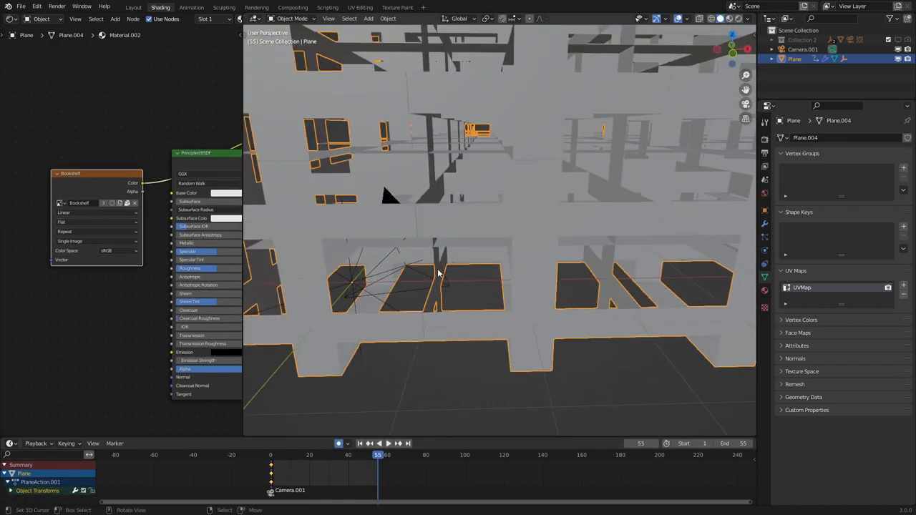
pyautogui.moveTo(437, 272); pyautogui.dragTo(472, 247)
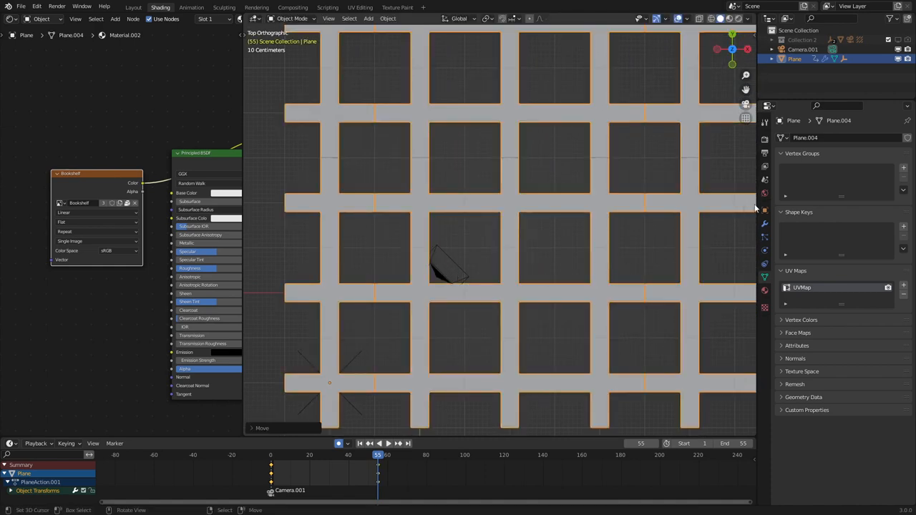
pyautogui.click(764, 223)
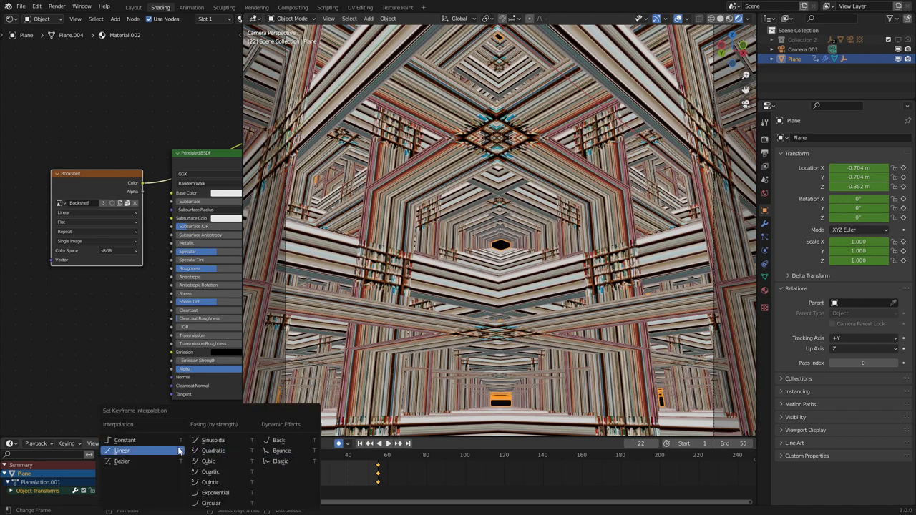
# Step: Set all the plane's location keyframes to Linear interpolation
pyautogui.click(122, 449)
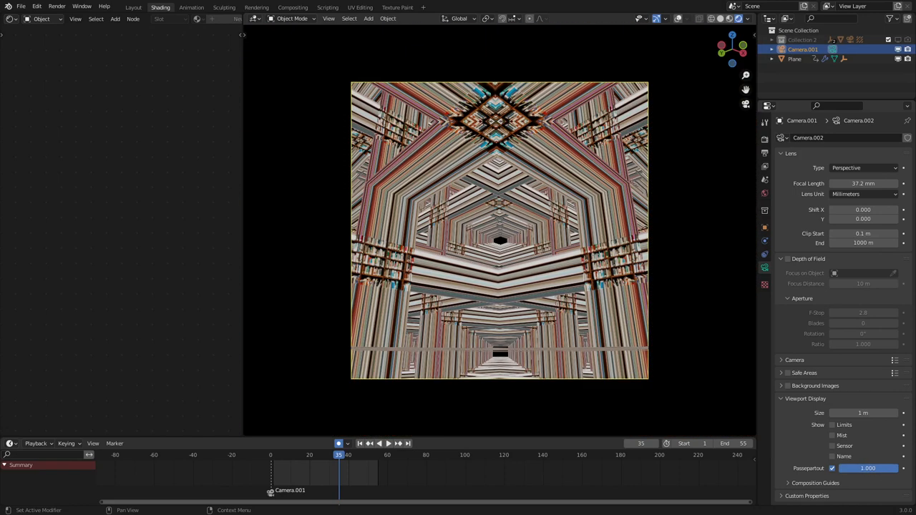
# Step: Play the fly-through in camera view, stop it, and replay to confirm the loop is seamless
pyautogui.click(378, 444)
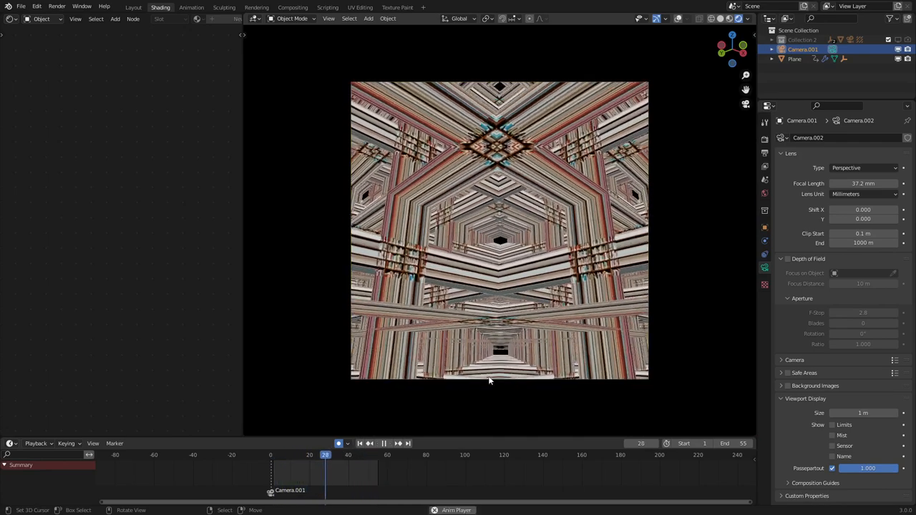
pyautogui.click(384, 444)
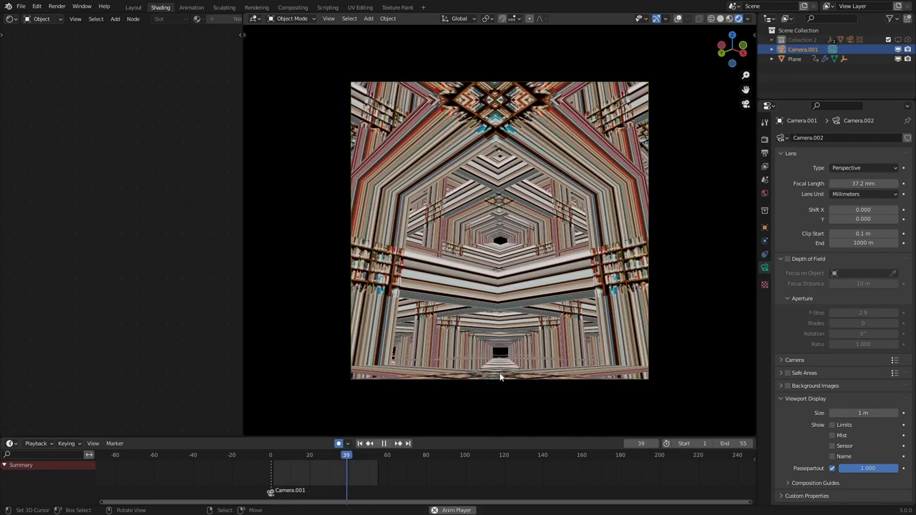
pyautogui.click(384, 444)
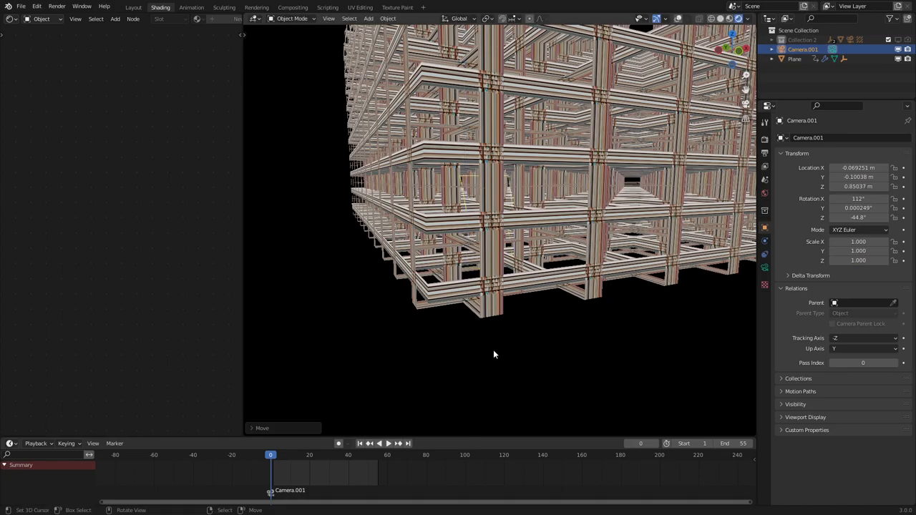
pyautogui.click(377, 444)
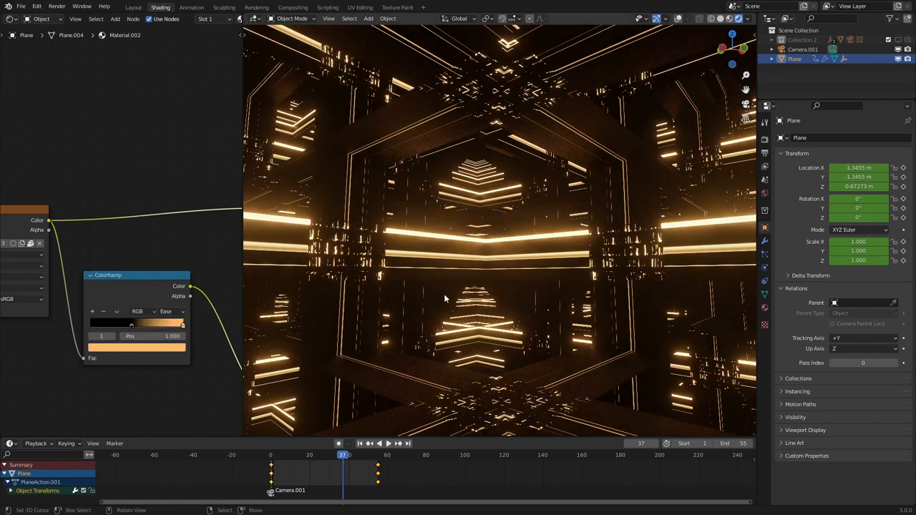
# Step: Return the viewport to plain solid shading after wiring the colour-ramp emission
pyautogui.click(378, 444)
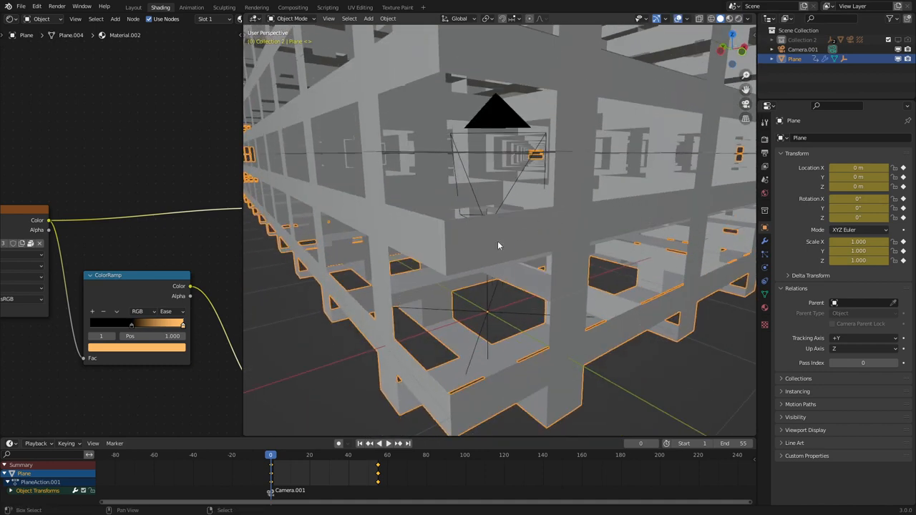
# Step: Add an Irradiance Volume light probe from the Add > Light Probe menu
pyautogui.click(367, 19)
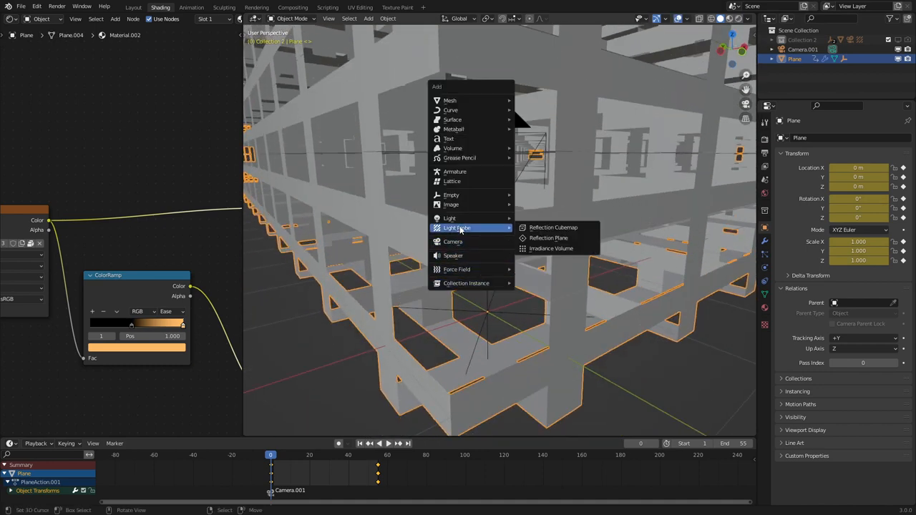
pyautogui.click(550, 248)
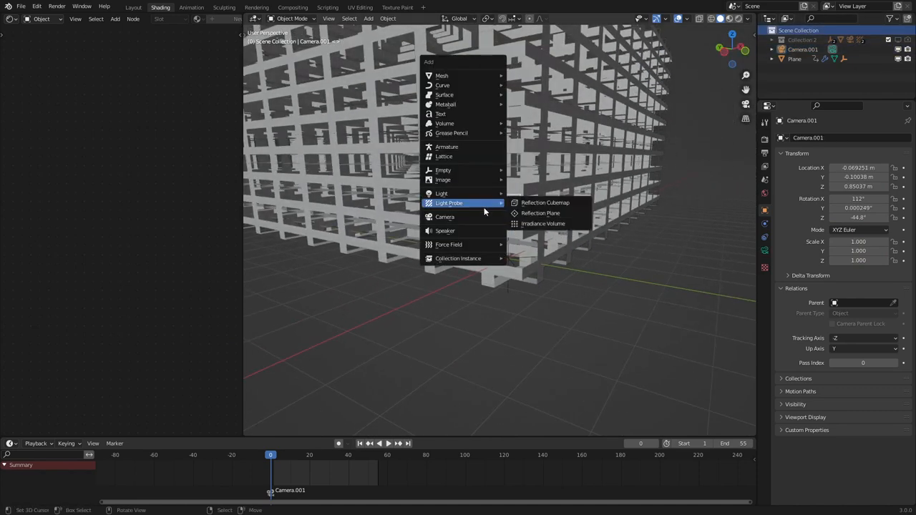
pyautogui.moveTo(545, 203)
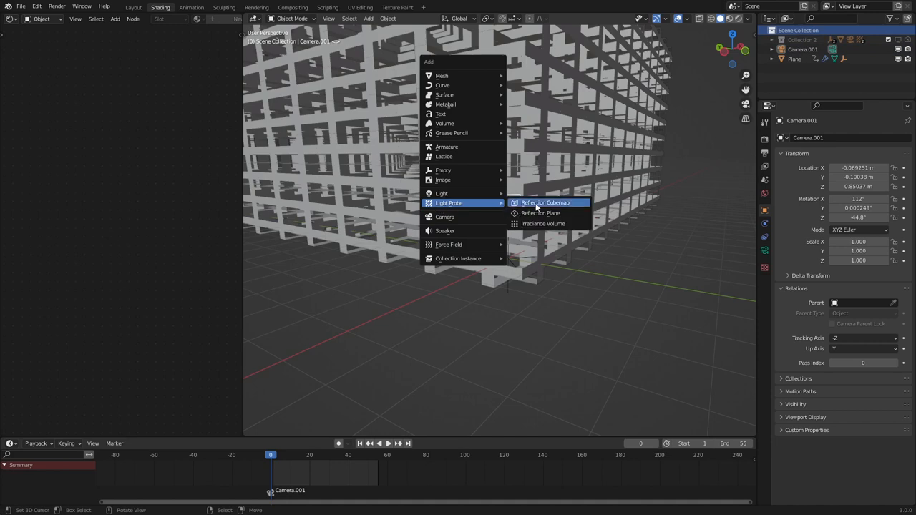
pyautogui.click(543, 223)
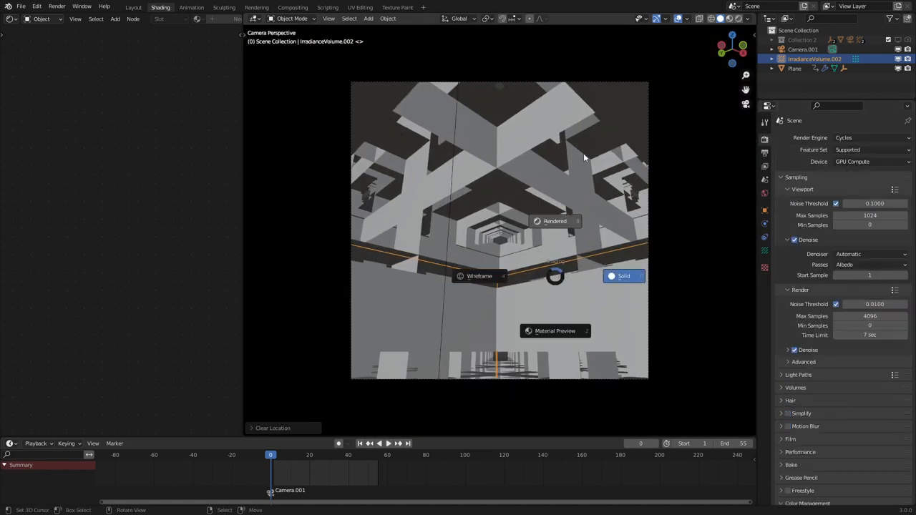
# Step: Preview in Rendered shading with overlays hidden, then set the render engine to Eevee
pyautogui.click(736, 18)
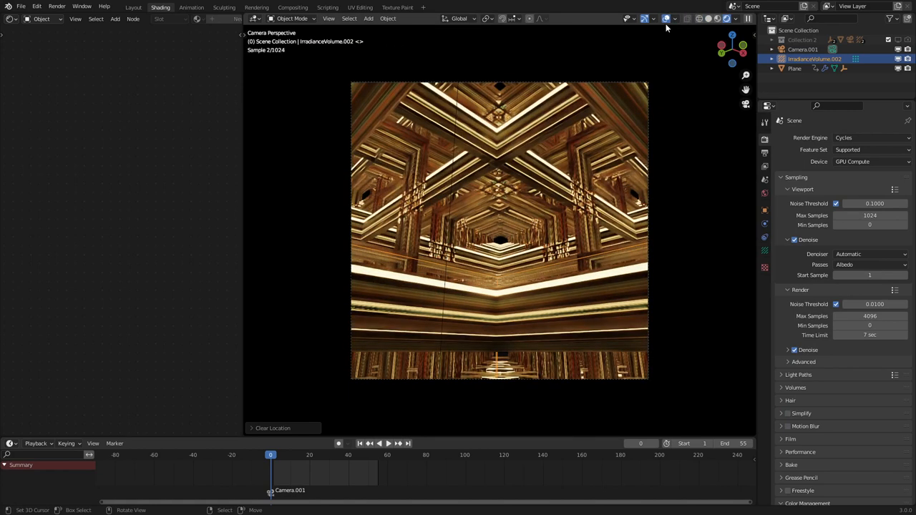
pyautogui.moveTo(666, 18)
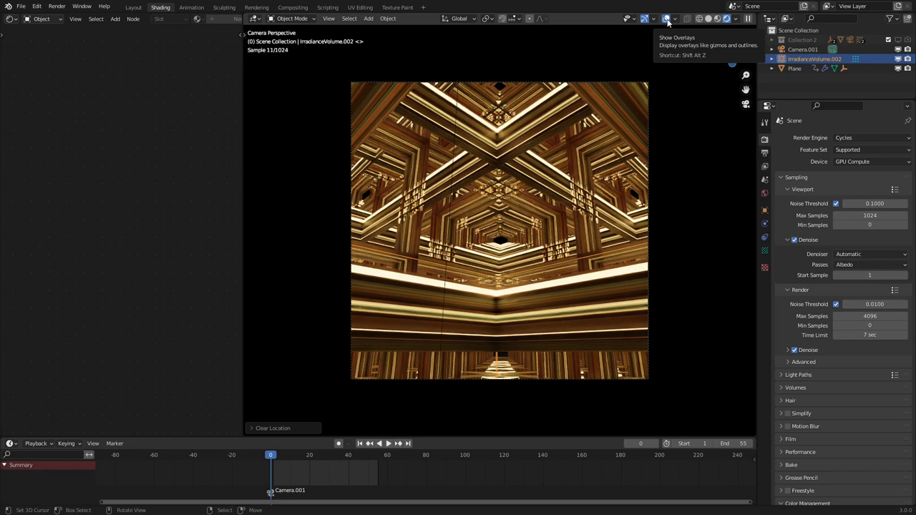
pyautogui.click(666, 19)
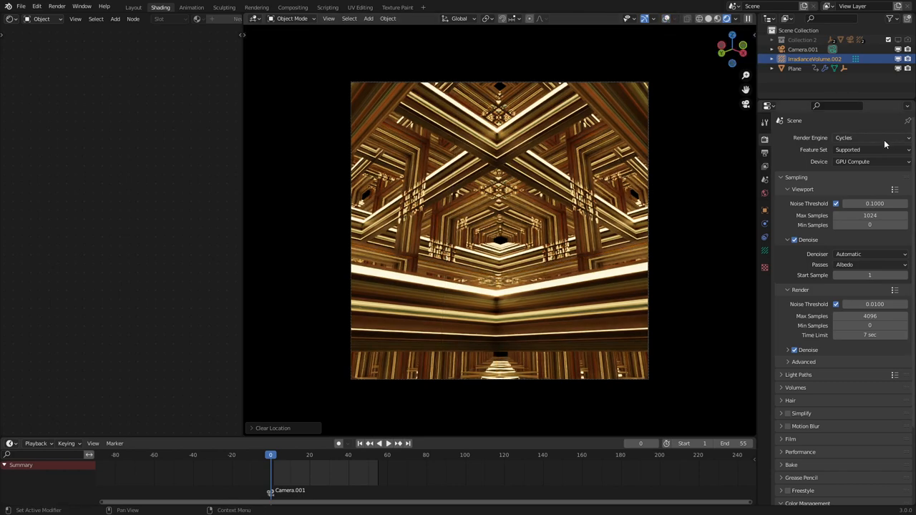
pyautogui.click(872, 137)
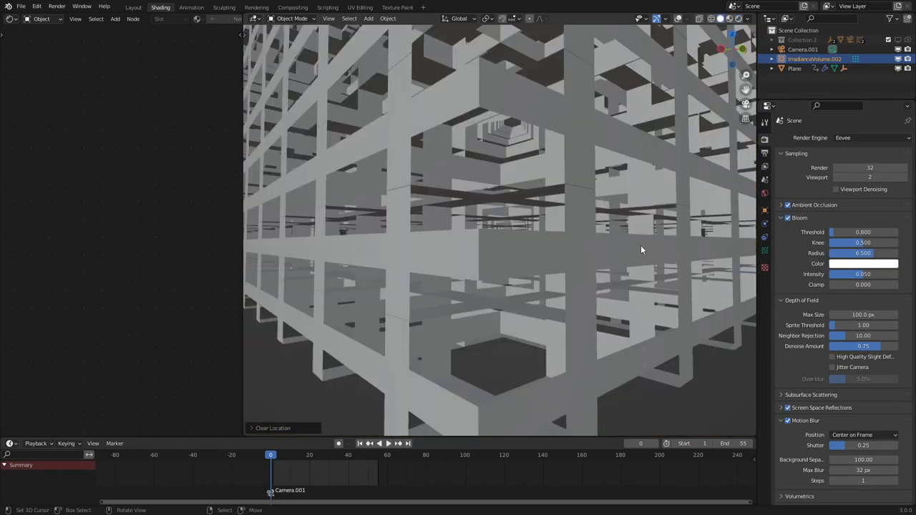
# Step: Bake the Eevee indirect lighting cache and view the result through the camera in Rendered mode
pyautogui.press('s')
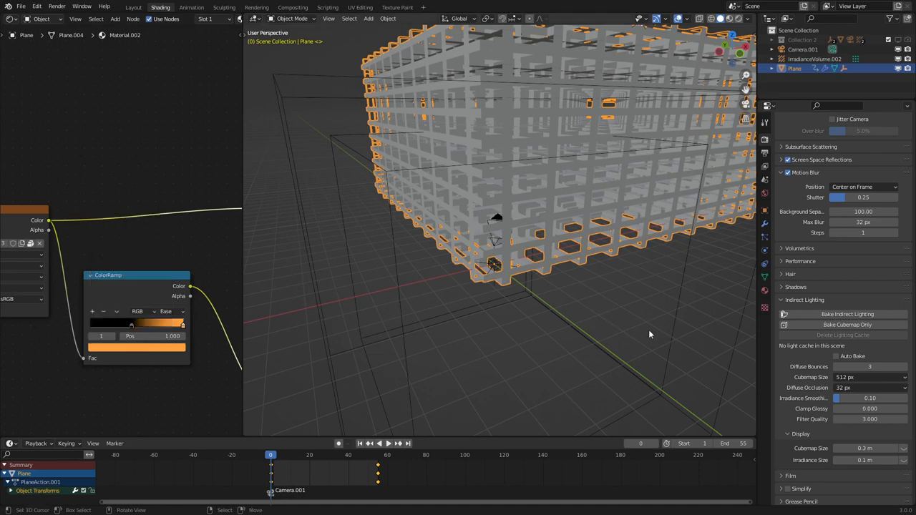
pyautogui.click(847, 315)
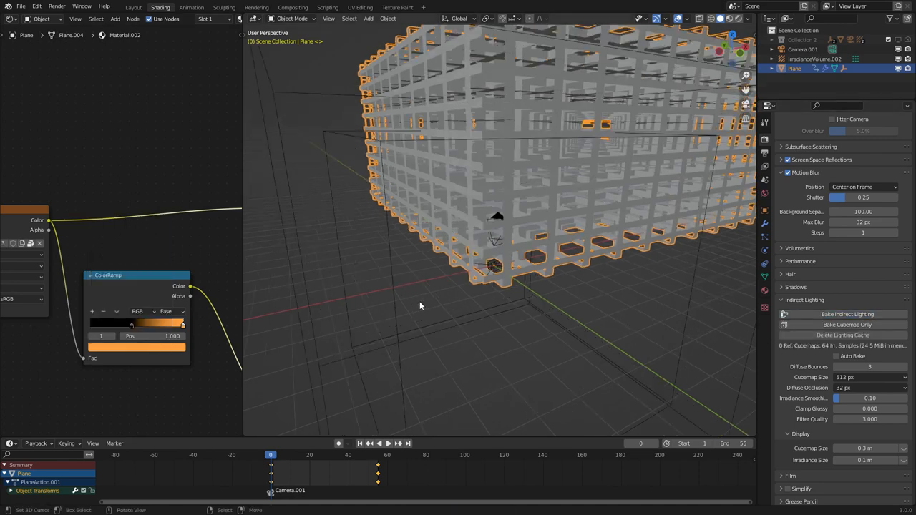
pyautogui.click(679, 19)
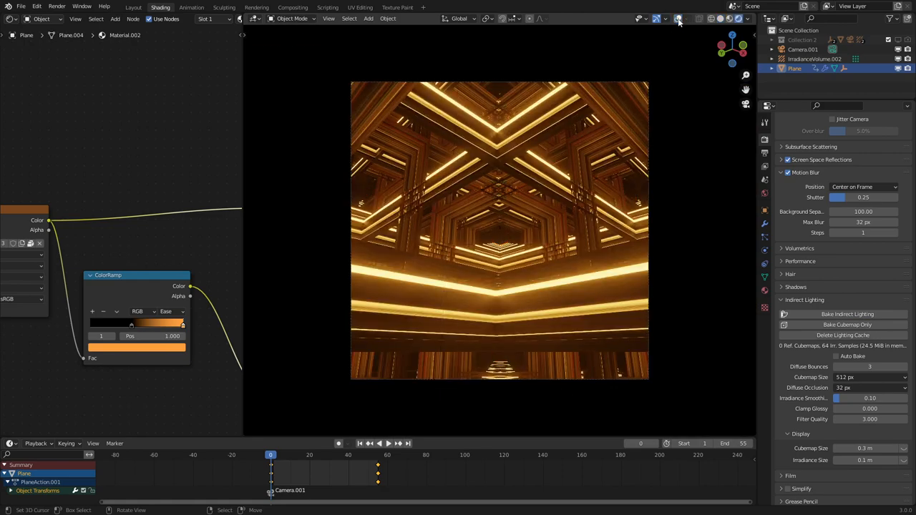
# Step: Shift the colour-ramp stop to a deeper orange in the HSV picker while the loop plays
pyautogui.click(377, 444)
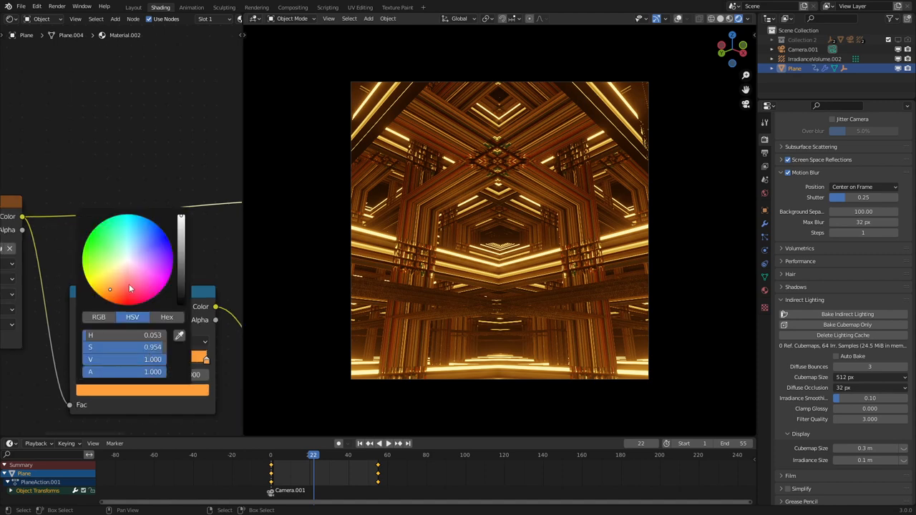
pyautogui.moveTo(109, 289); pyautogui.dragTo(113, 289)
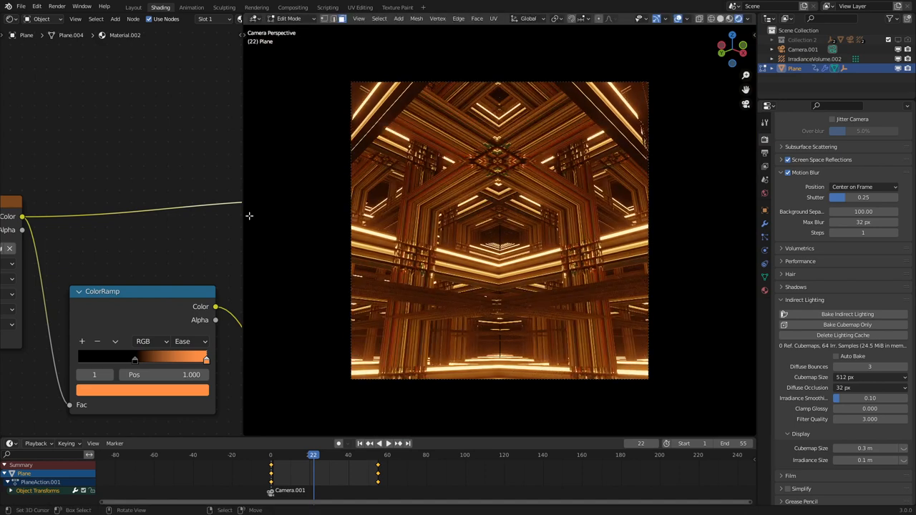
pyautogui.click(384, 444)
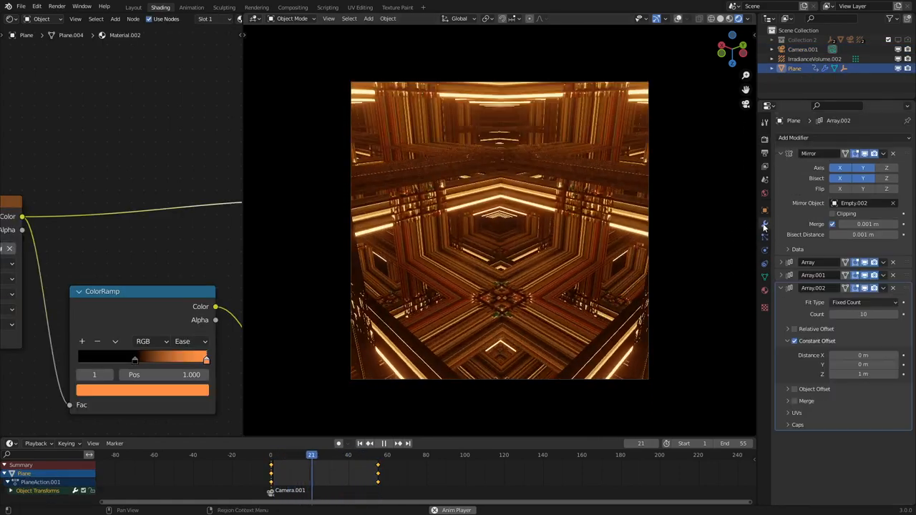
# Step: Show the Plane's Modifier Properties tab during playback
pyautogui.click(793, 137)
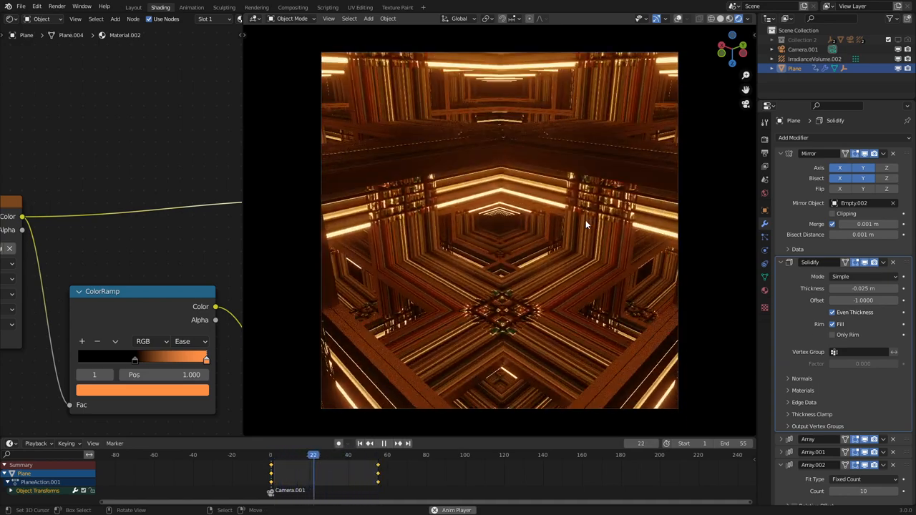
# Step: Scroll to and expand the Solidify modifier, then resume the tunnel animation
pyautogui.moveTo(312, 455); pyautogui.dragTo(301, 455)
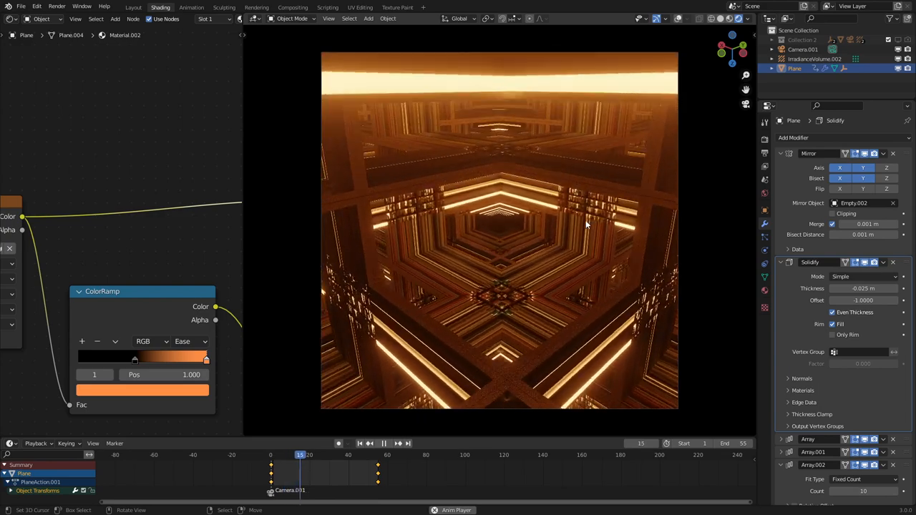
pyautogui.click(286, 455)
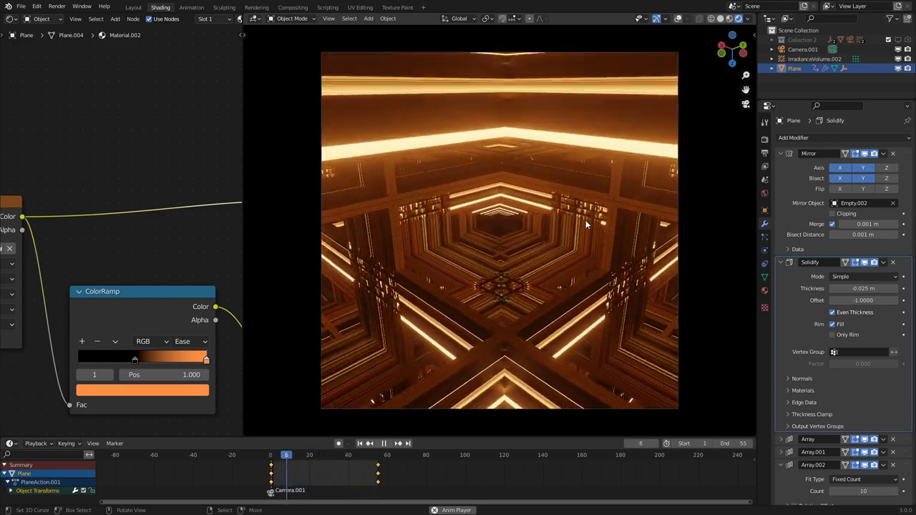
pyautogui.click(383, 444)
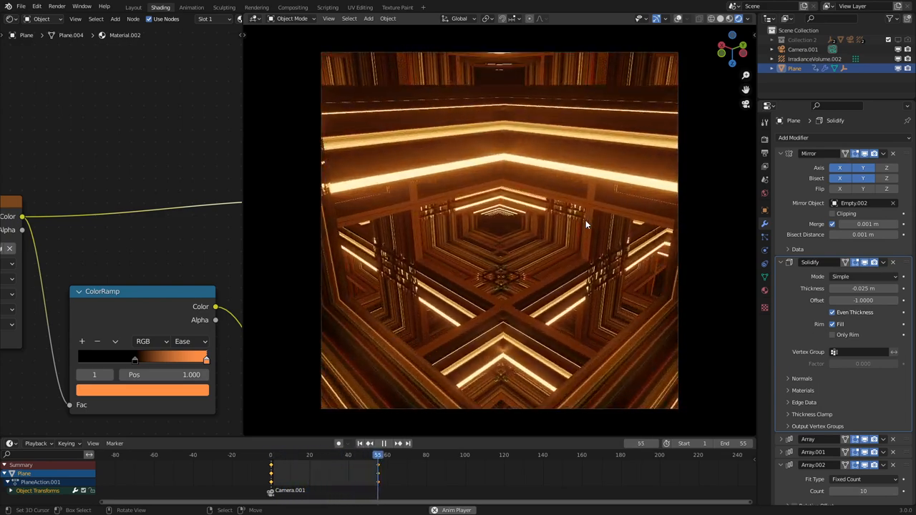